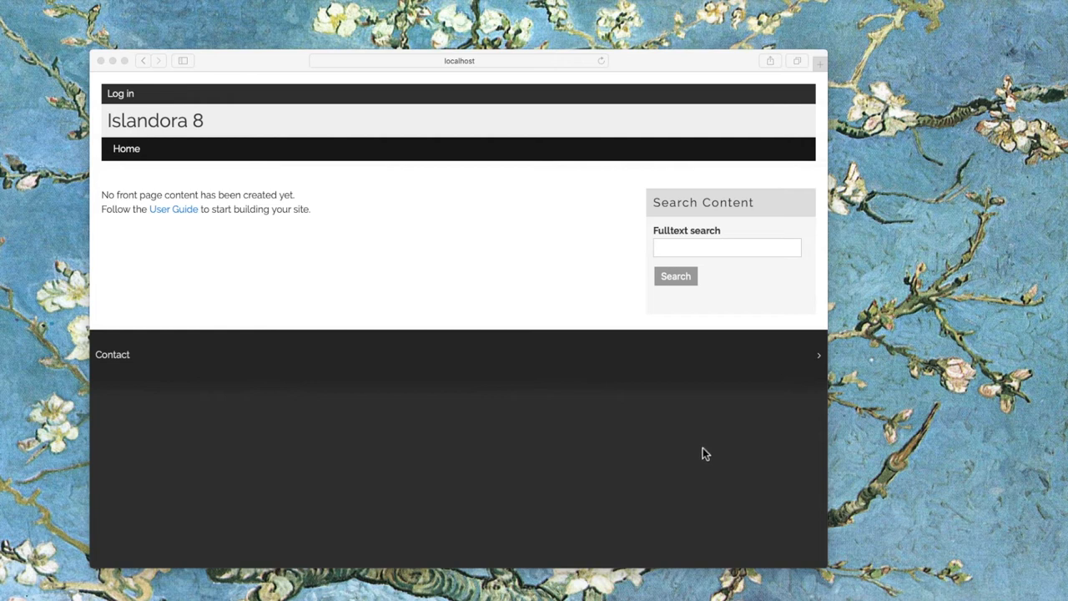
{"action": "mouse_move", "coordinate": [501, 394]}
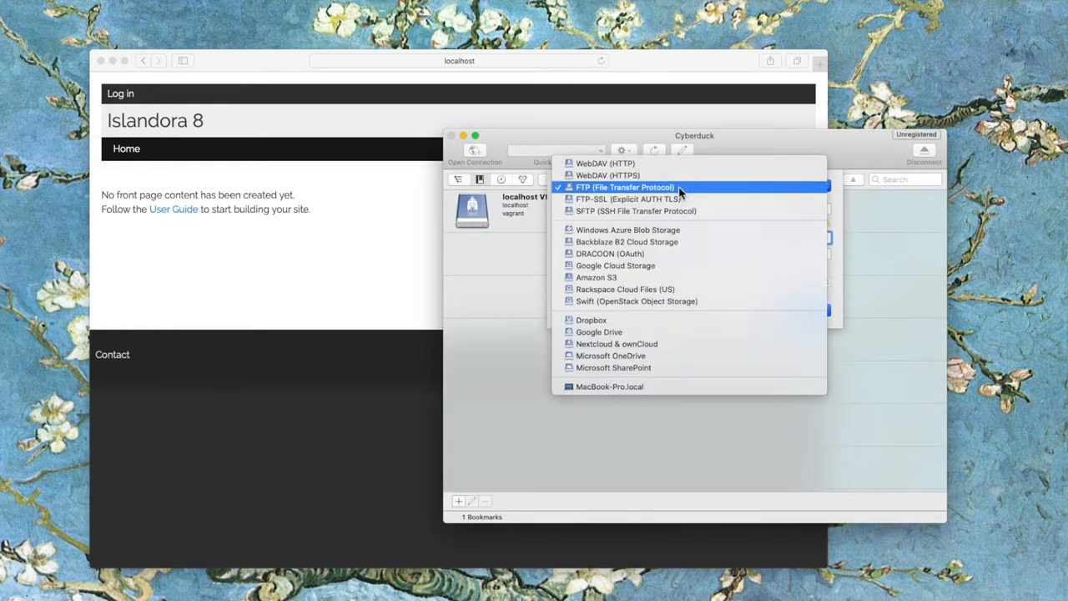
Submit an SFTP login to localhost port 2222 with username vagrant and its password
{"action": "left_click", "coordinate": [636, 211]}
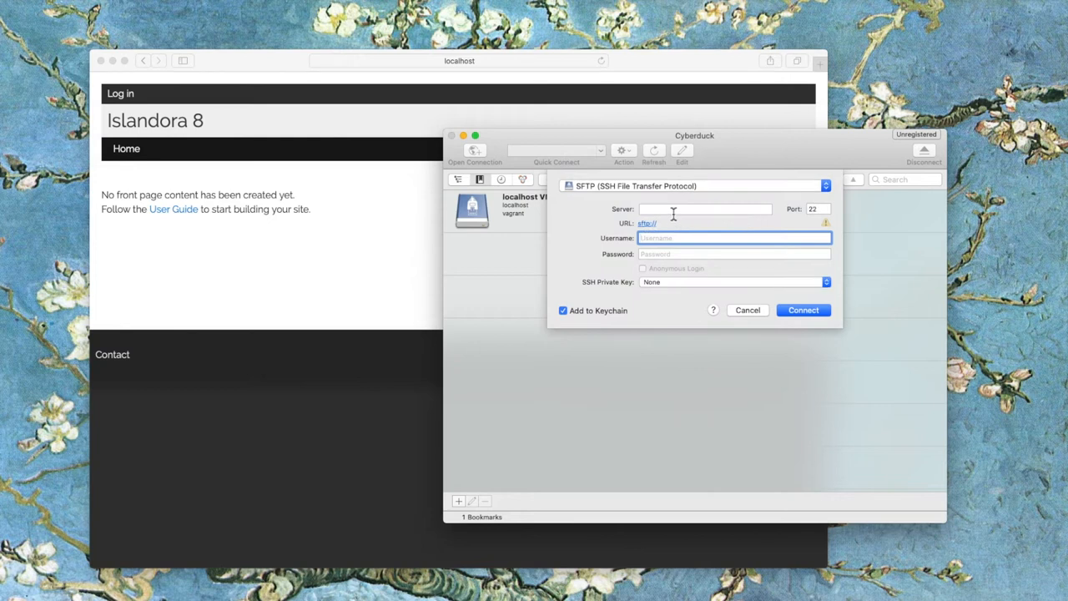
{"action": "left_click", "coordinate": [705, 208]}
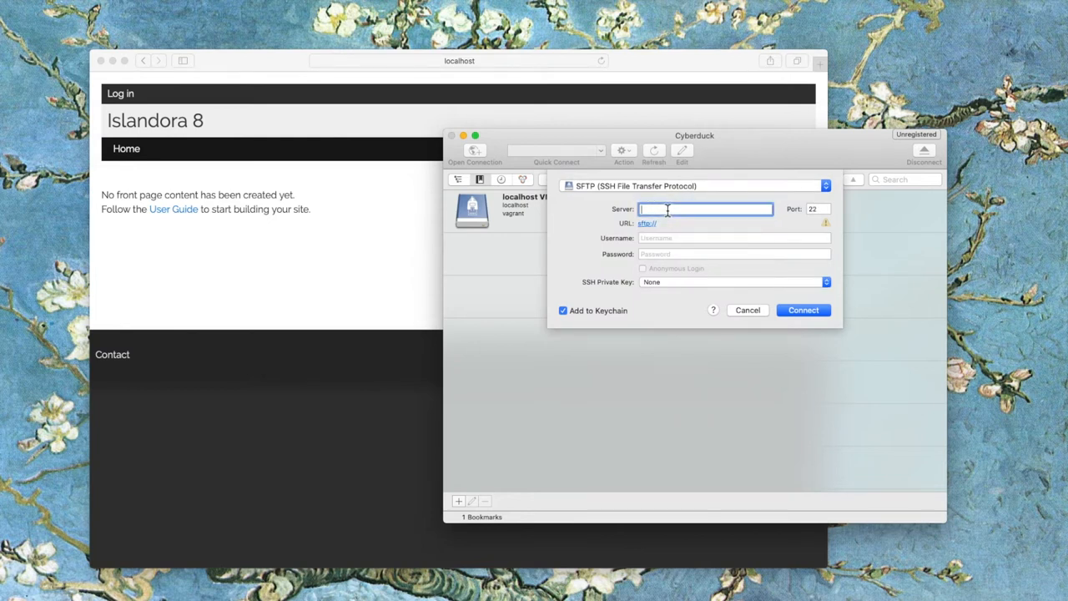
{"action": "type", "text": "localhost"}
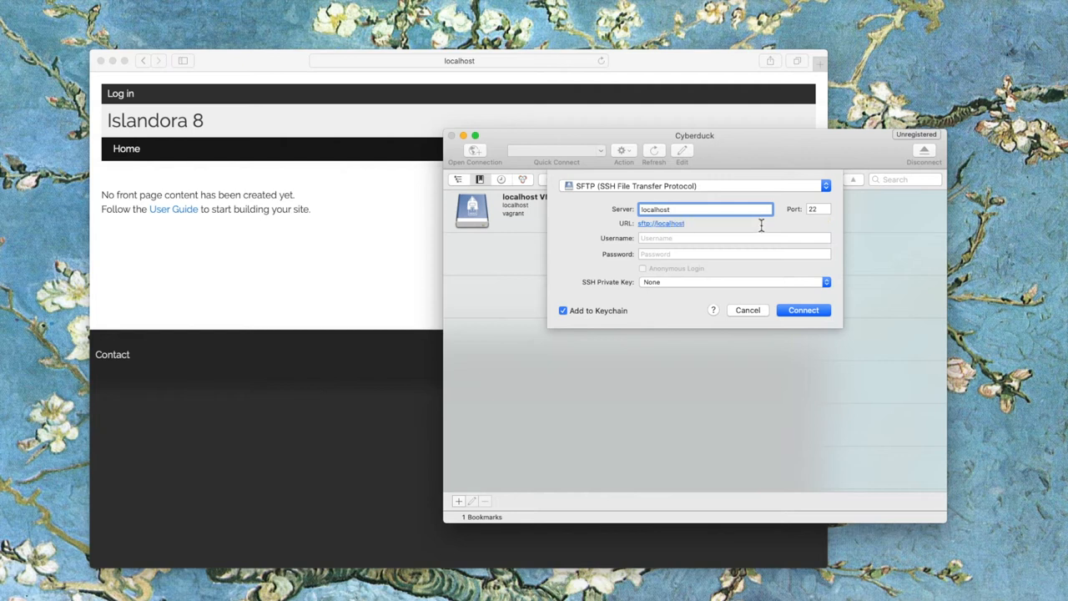
{"action": "type", "text": "22"}
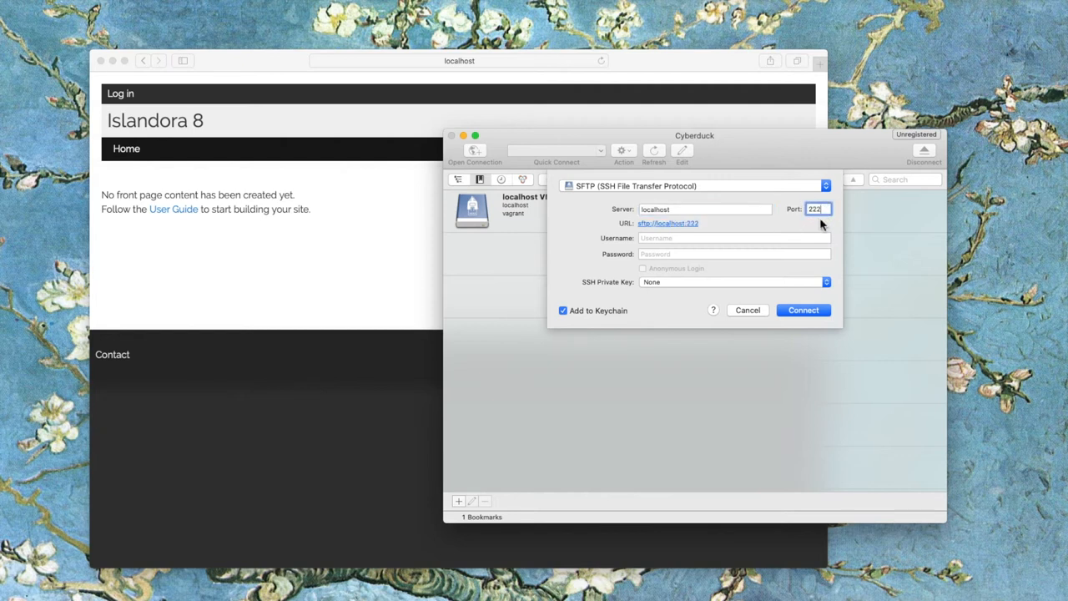
{"action": "left_click", "coordinate": [735, 237]}
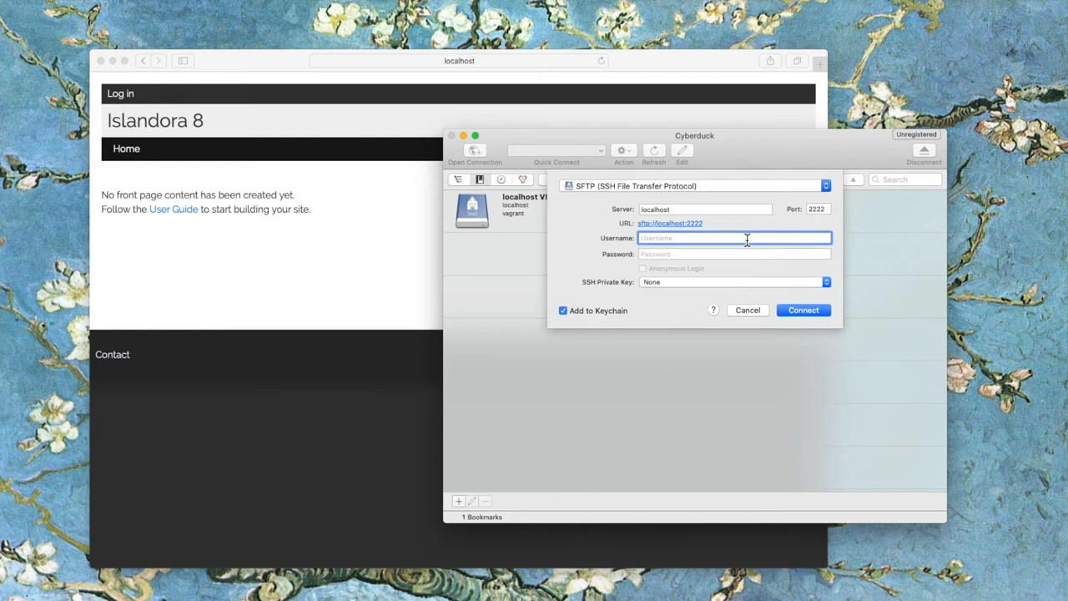
{"action": "type", "text": "vagrant"}
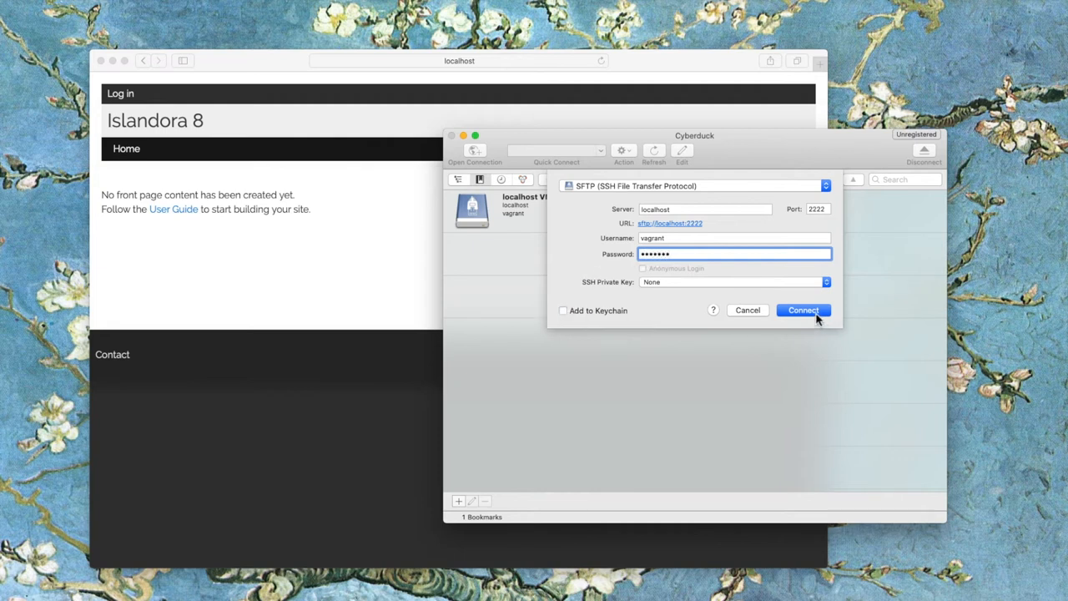
{"action": "left_click", "coordinate": [803, 309]}
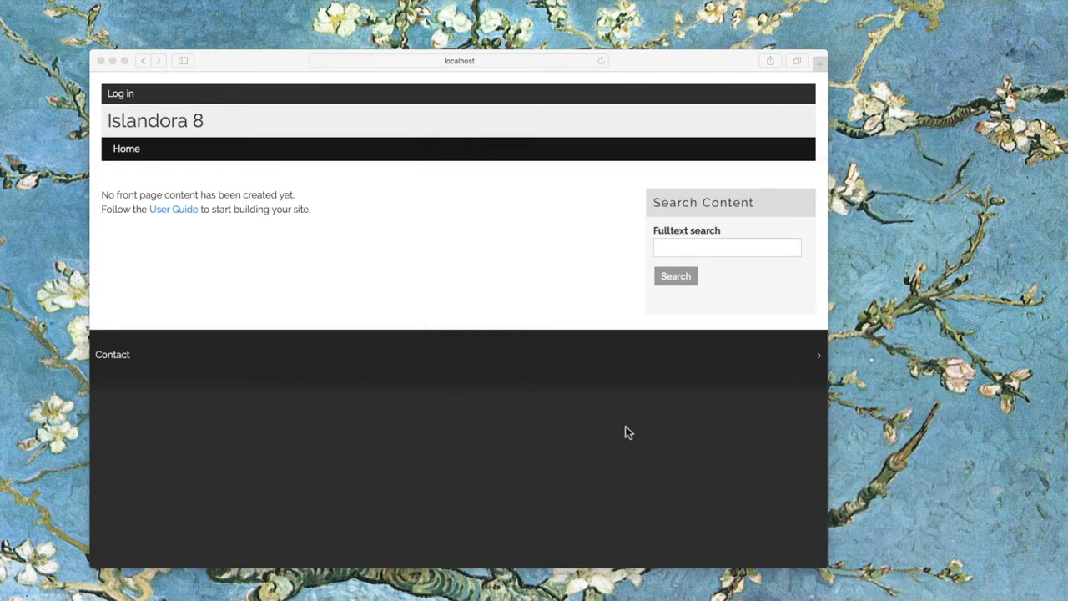
{"action": "mouse_move", "coordinate": [942, 584]}
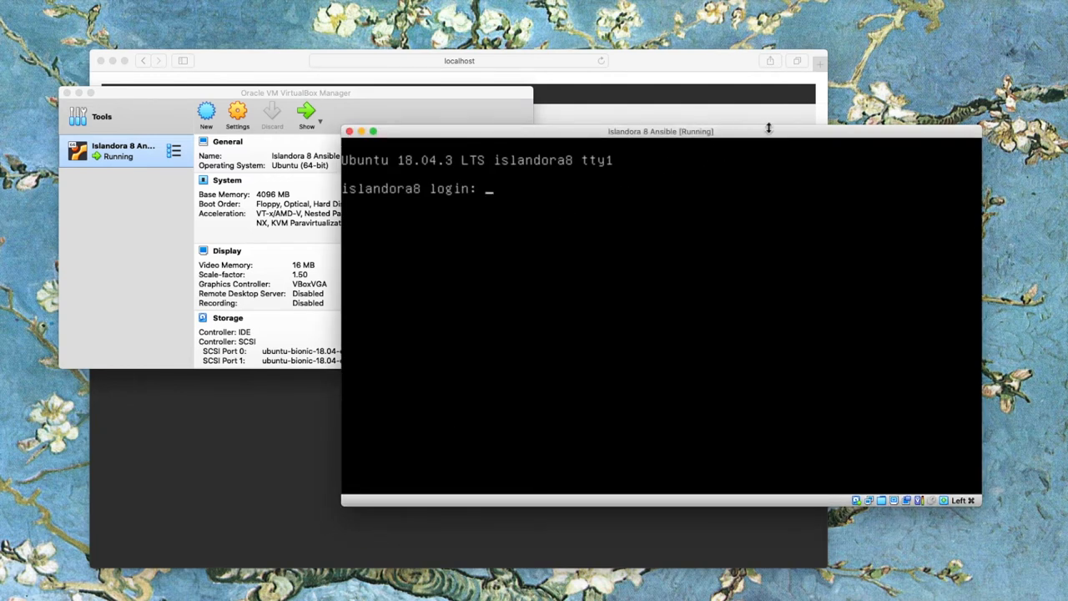
Log in to the VM console as the vagrant user
{"action": "type", "text": "vagrant"}
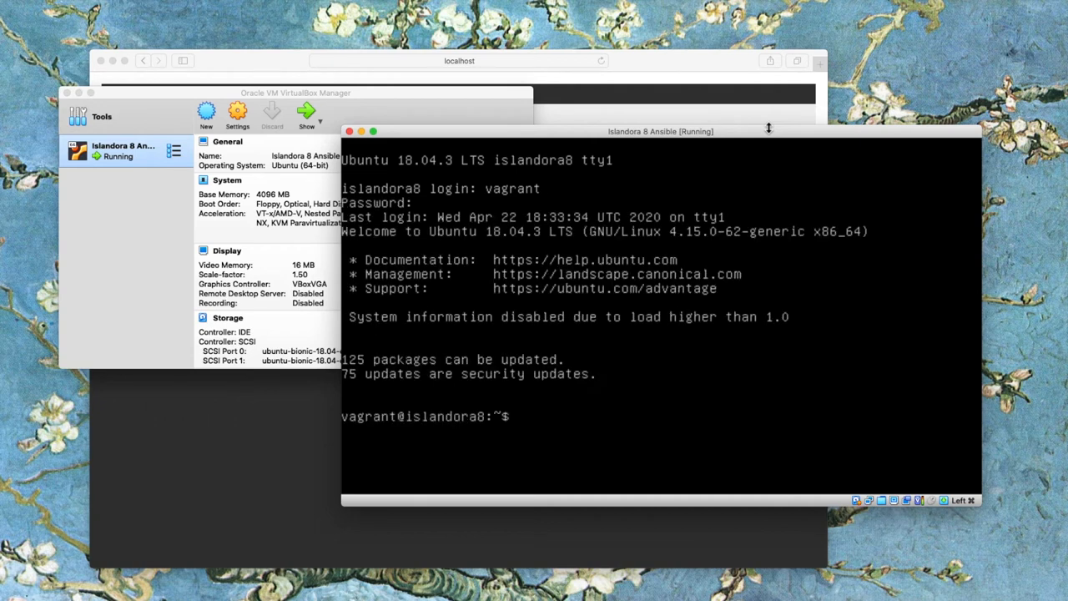
Run sudo vi /etc/ssh/sshd_config to edit the SSH server configuration as root
{"action": "type", "text": "s"}
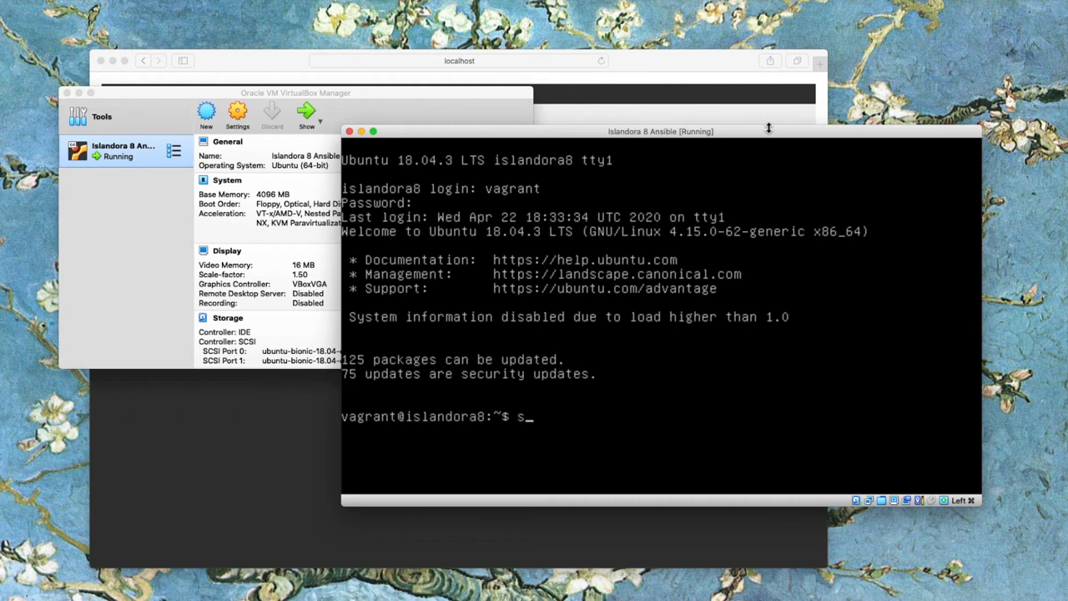
{"action": "type", "text": "udo vi"}
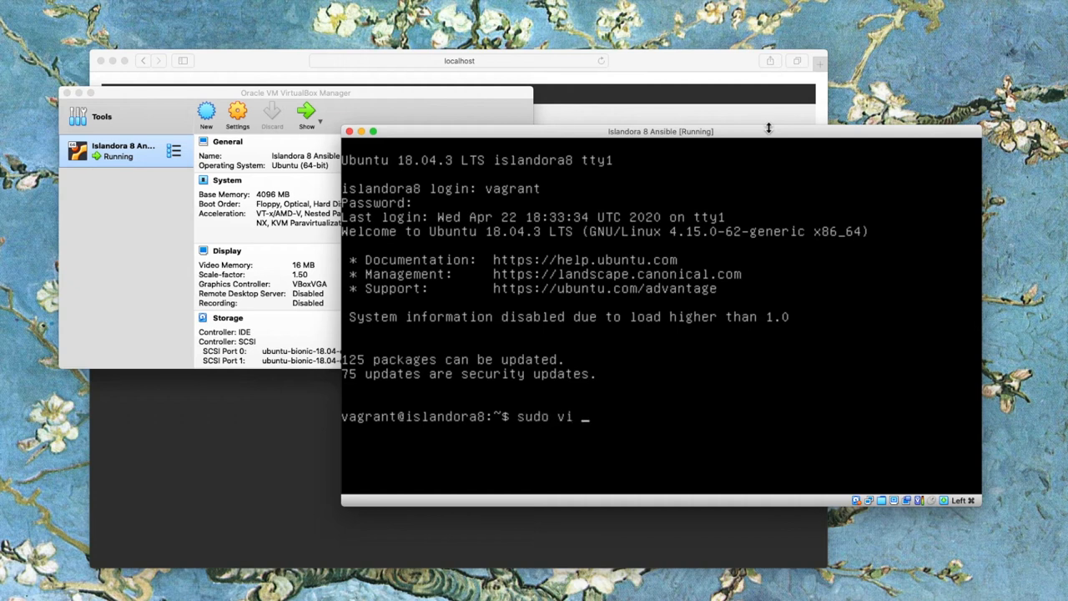
{"action": "type", "text": "/etc/"}
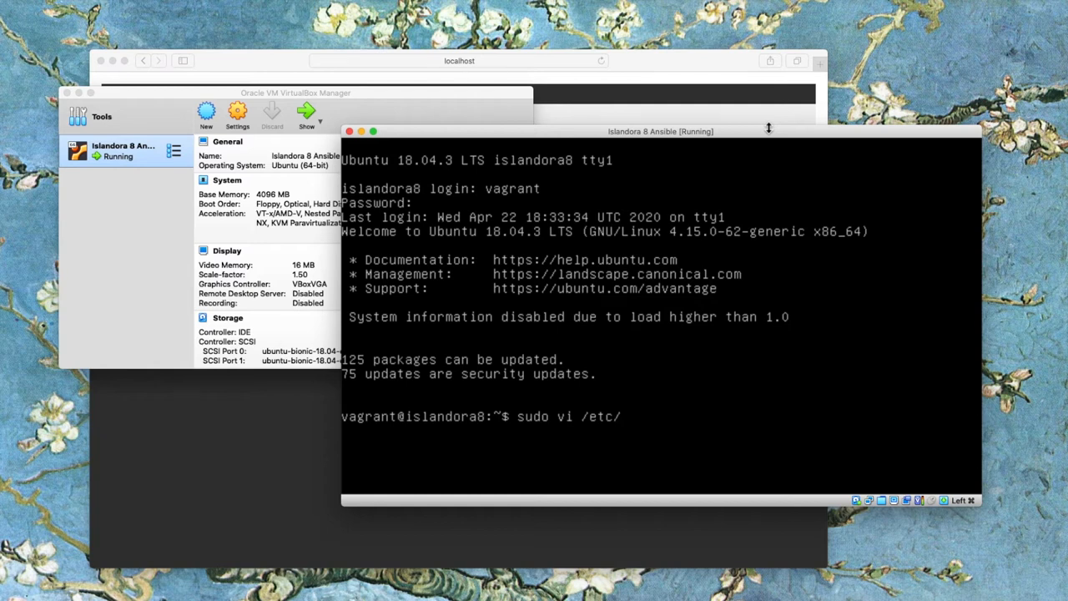
{"action": "type", "text": "ssh/ssh"}
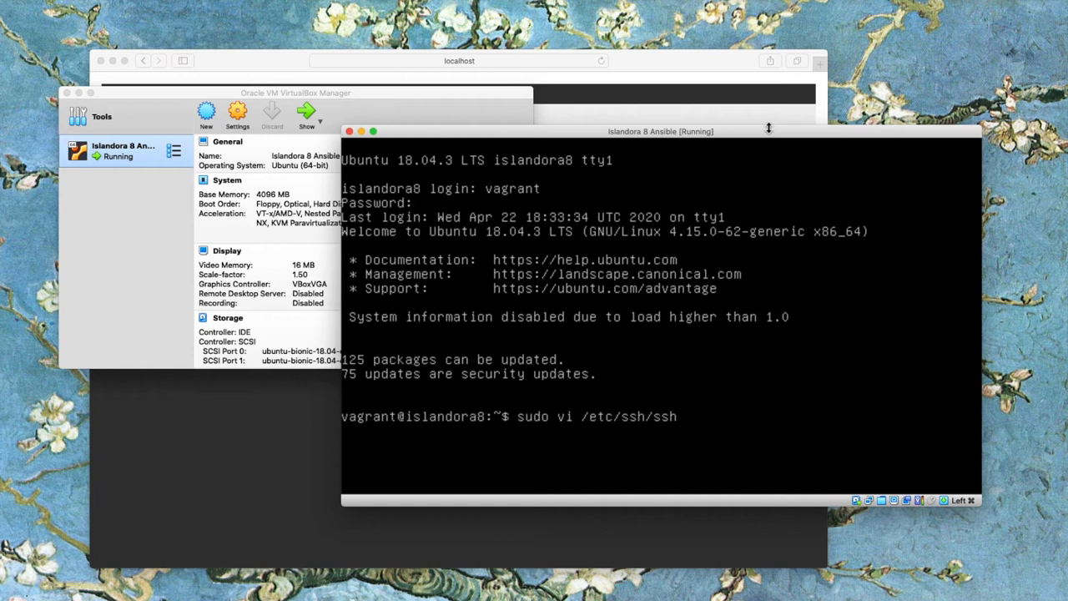
{"action": "type", "text": "d_con"}
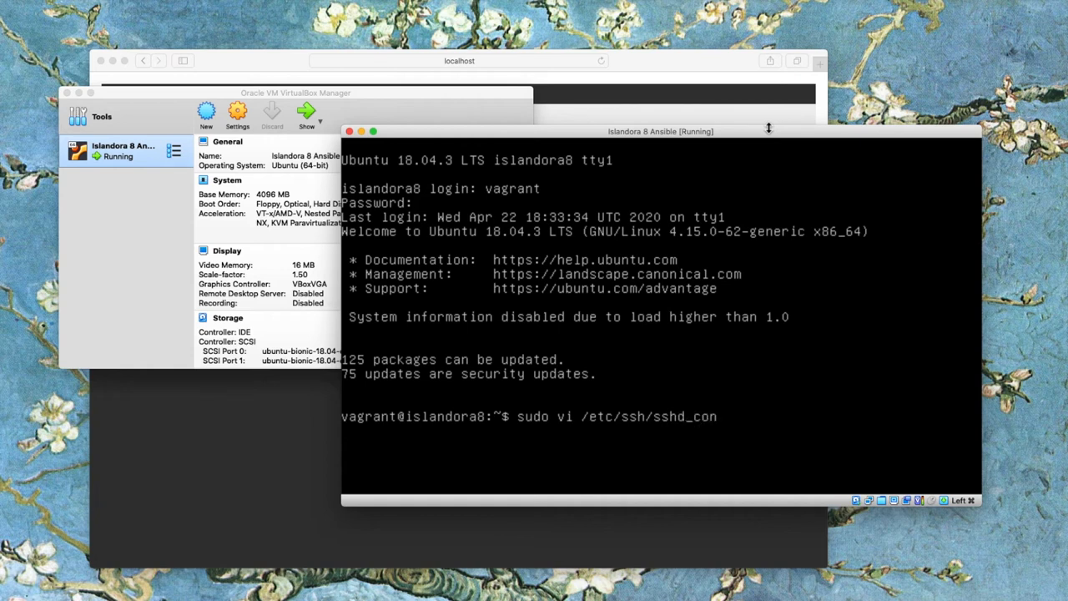
{"action": "type", "text": "fig"}
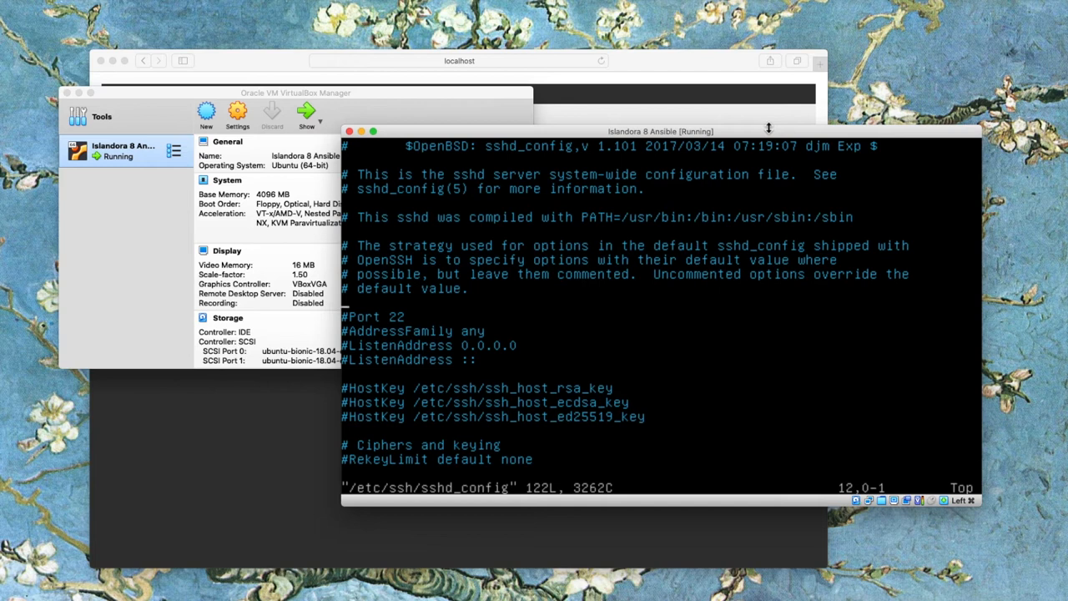
Change PasswordAuthentication to yes in sshd_config and leave insert mode
{"action": "scroll", "scroll_direction": "down", "scroll_amount": 3}
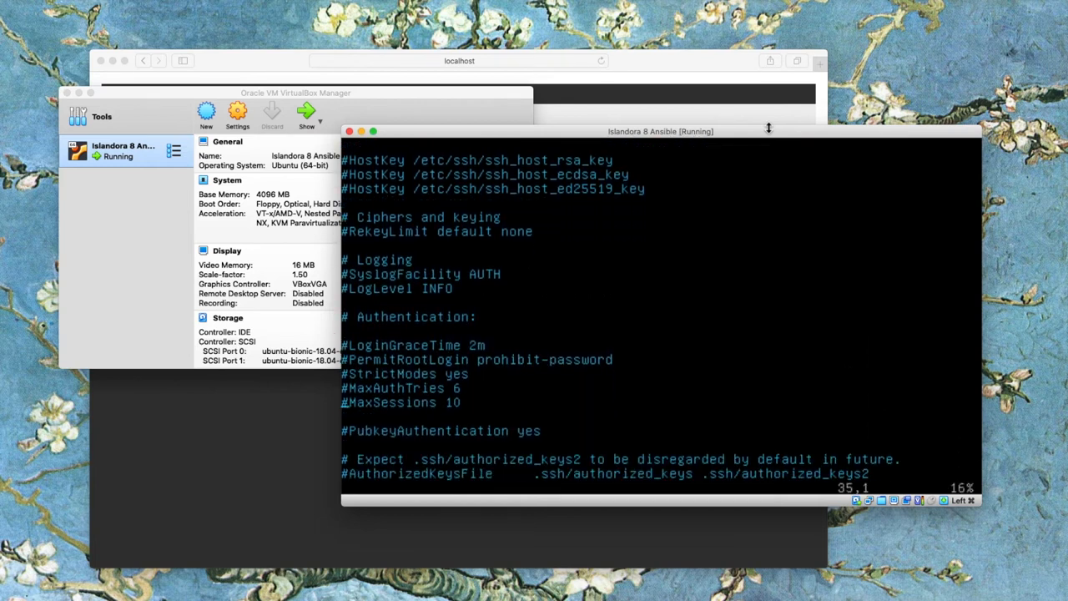
{"action": "scroll", "scroll_direction": "down", "scroll_amount": 3}
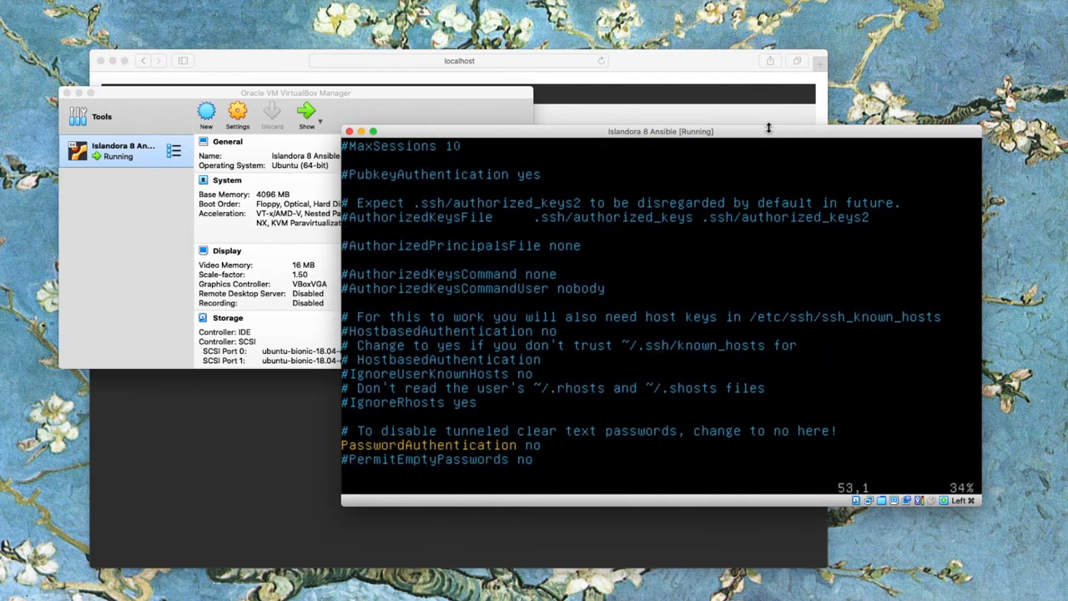
{"action": "scroll", "scroll_direction": "down", "scroll_amount": 3}
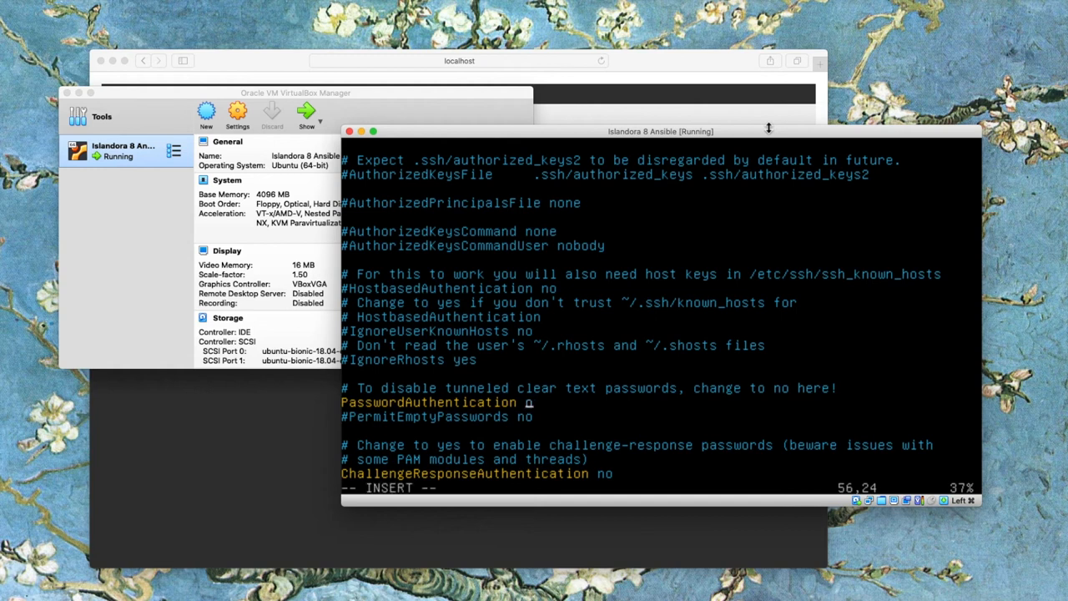
{"action": "type", "text": "yes"}
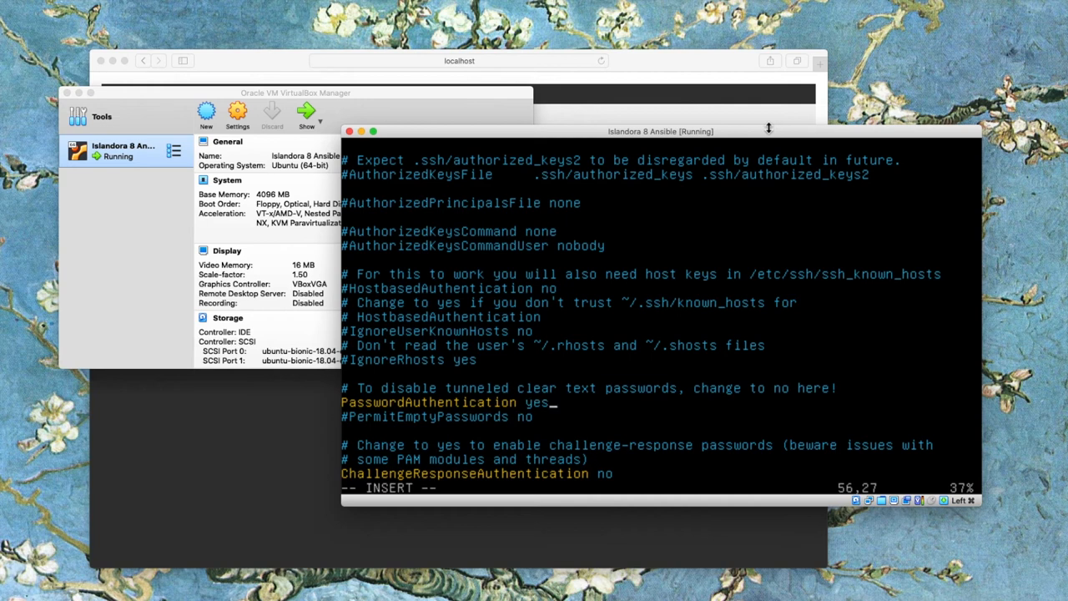
{"action": "key", "text": "Escape"}
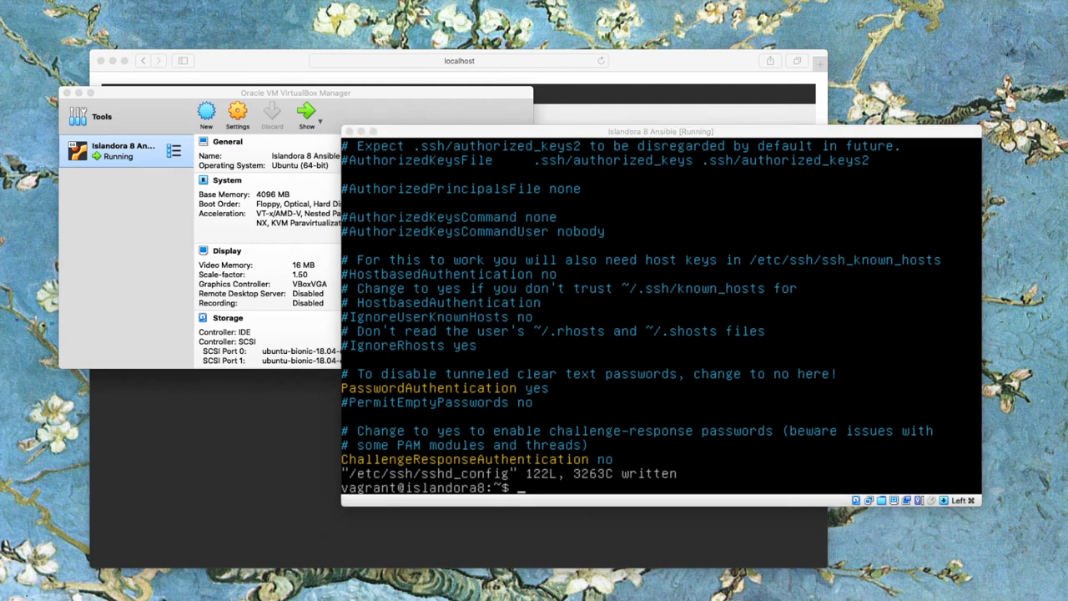
Restart the SSH service with sudo systemctl restart sshd
{"action": "type", "text": "sudo s"}
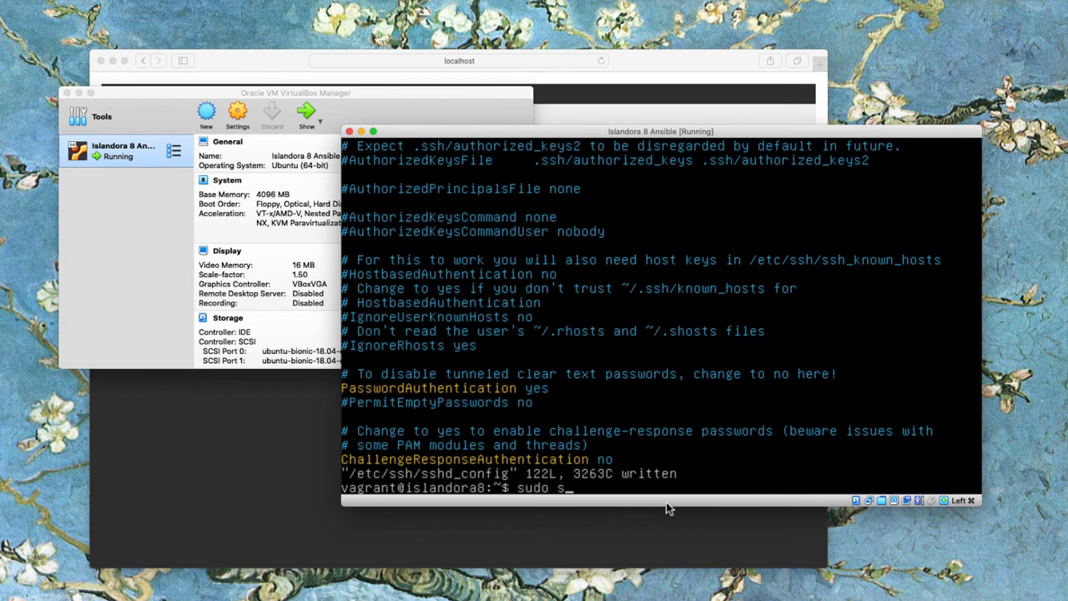
{"action": "type", "text": "ystemctl"}
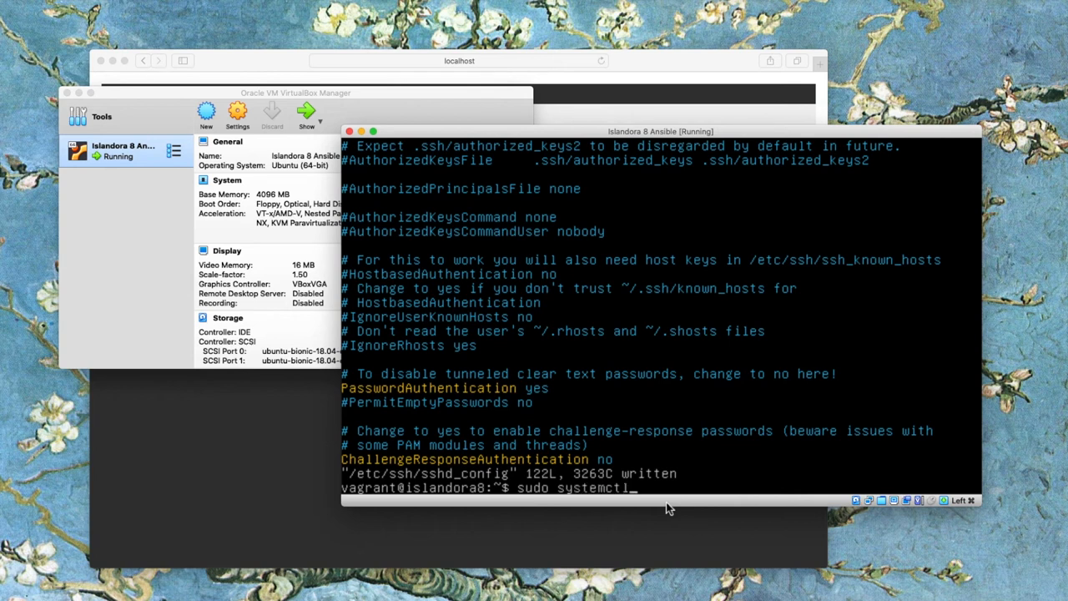
{"action": "type", "text": "restar"}
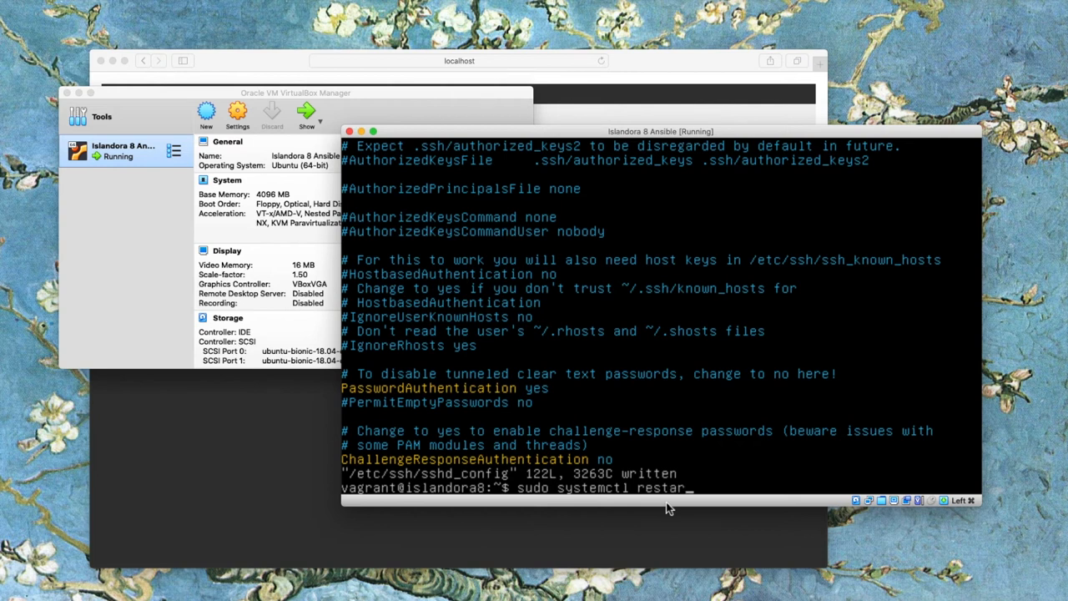
{"action": "type", "text": "sshd"}
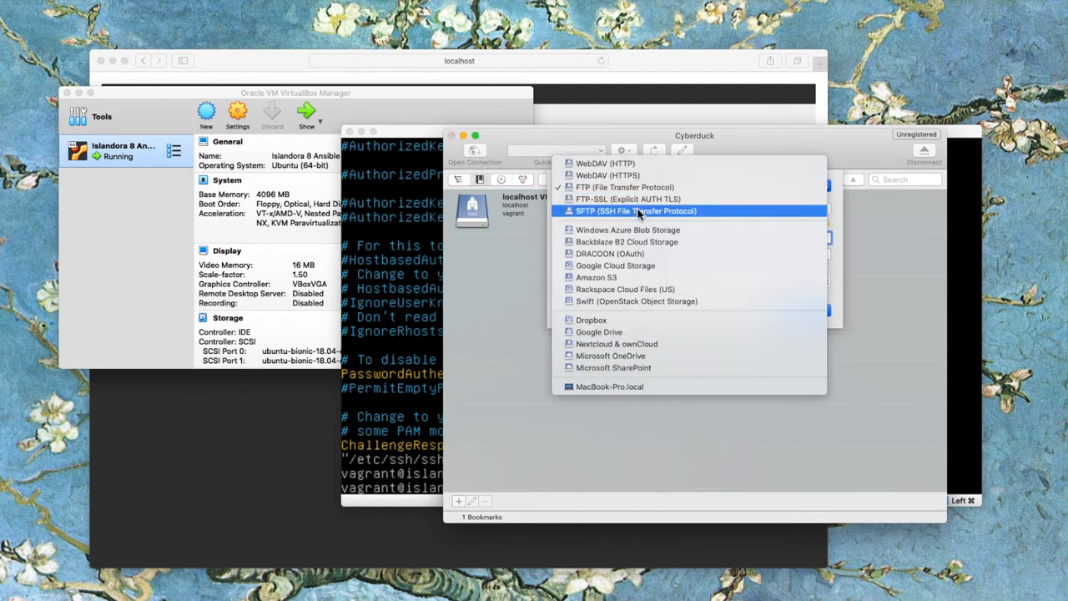
{"action": "left_click", "coordinate": [636, 210]}
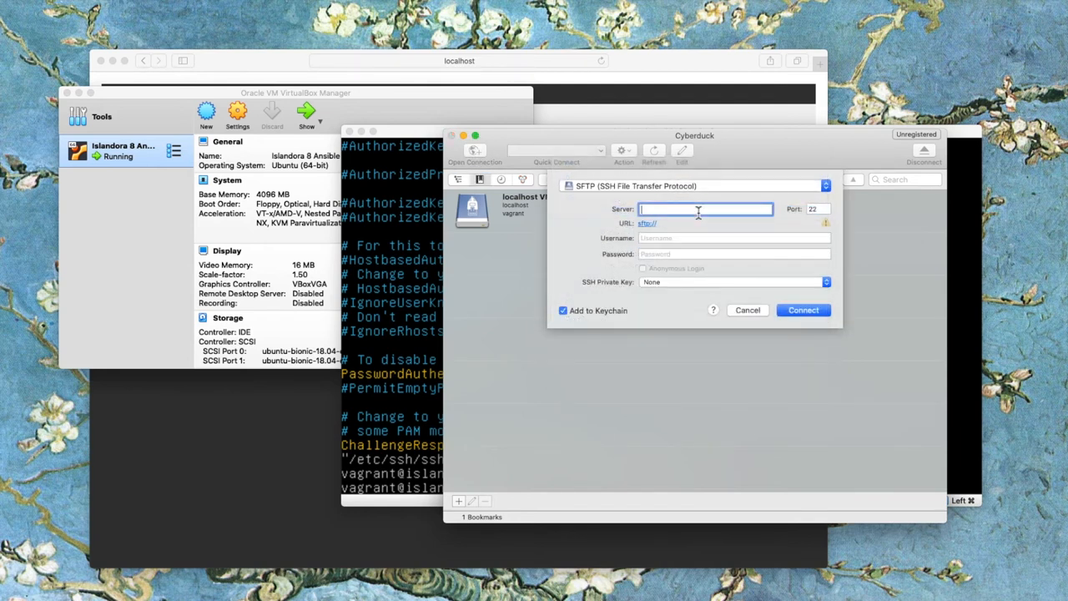
{"action": "type", "text": "localhost"}
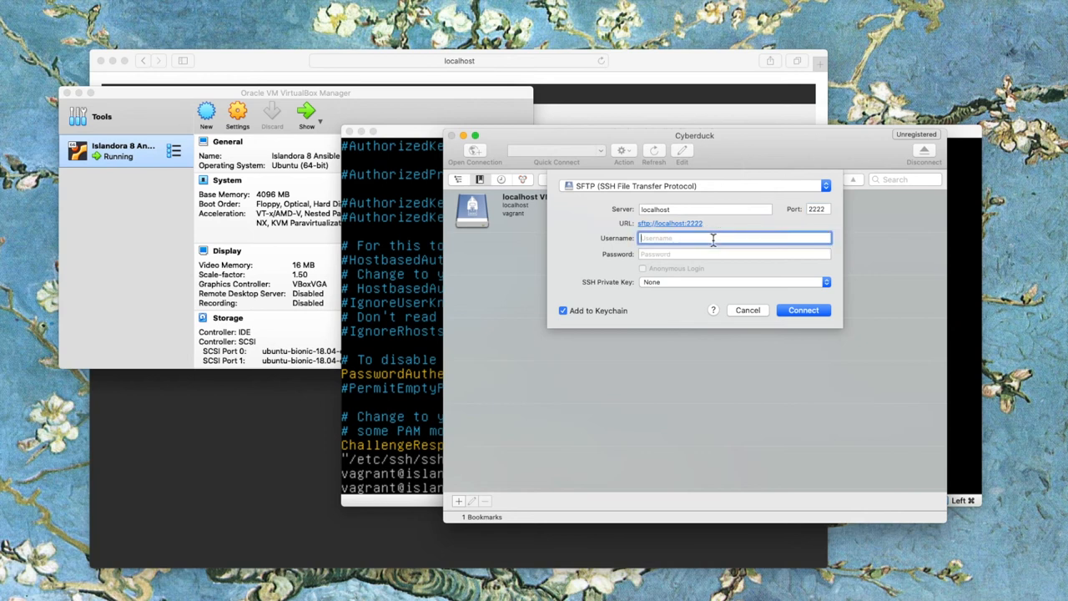
{"action": "type", "text": "vagrant"}
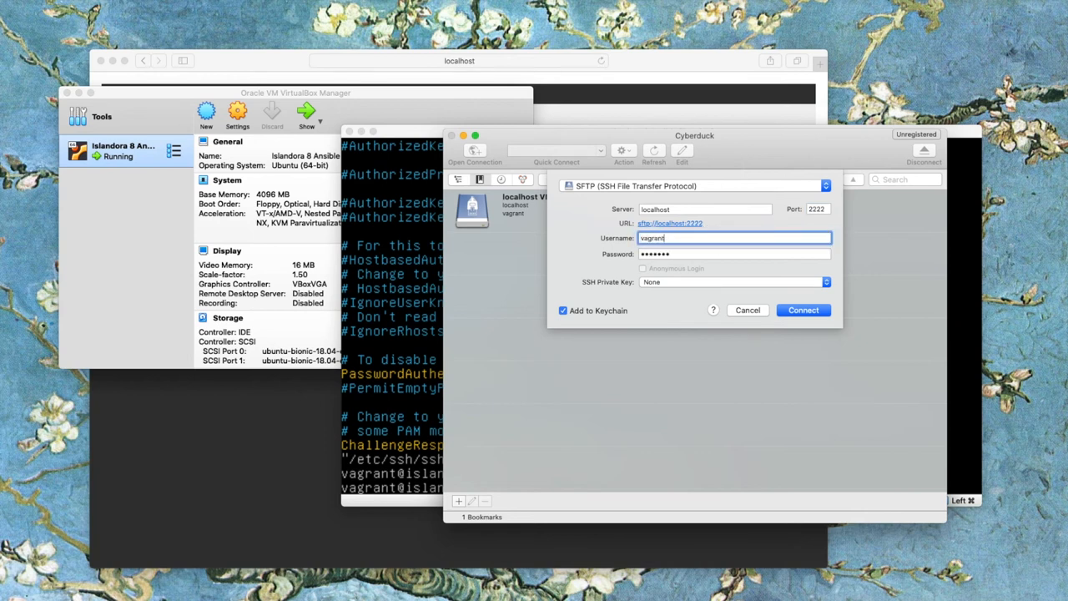
{"action": "left_click", "coordinate": [563, 311]}
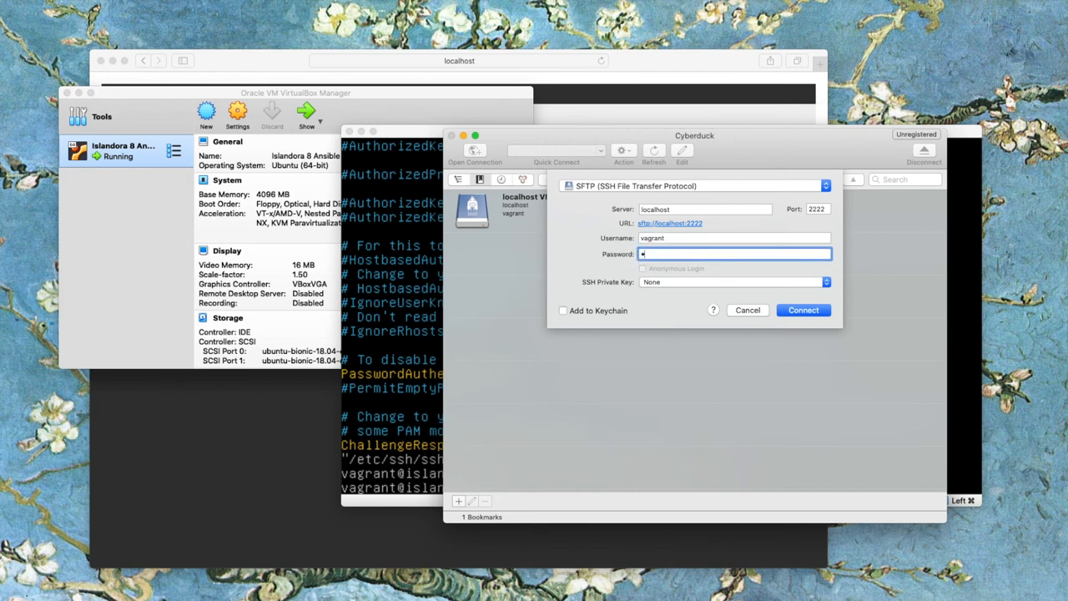
{"action": "type", "text": "vagrant"}
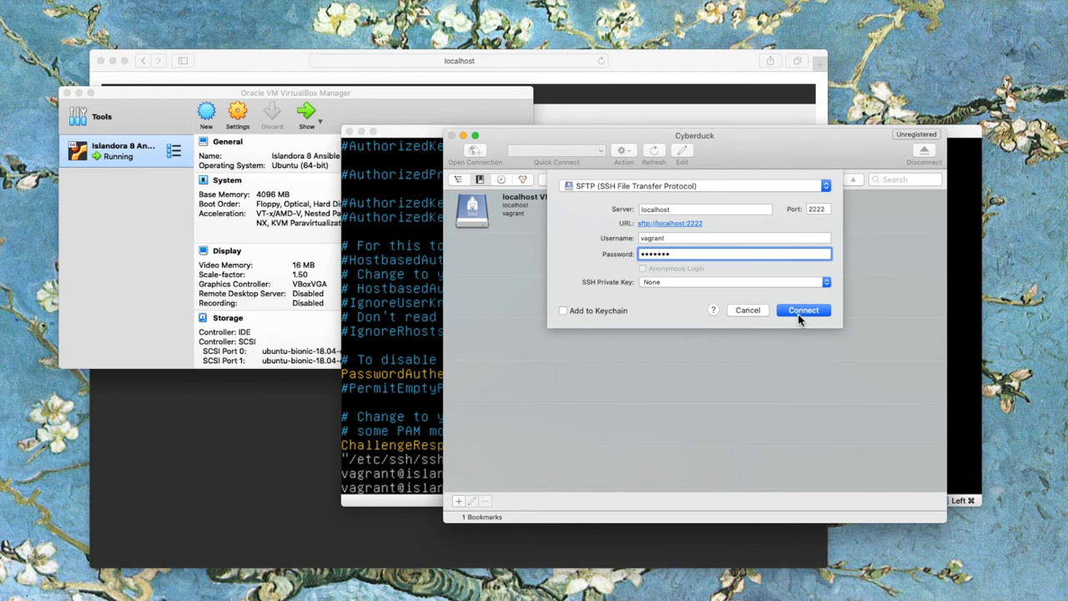
{"action": "left_click", "coordinate": [802, 309]}
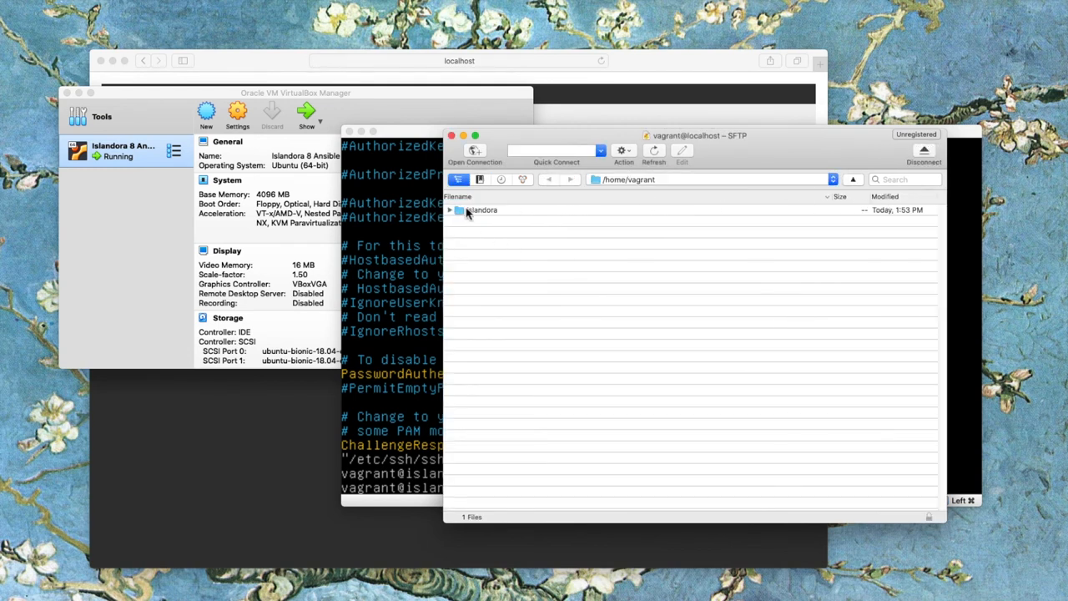
Navigate from the islandora folder up to /var/www and into html/drupal
{"action": "left_click", "coordinate": [451, 211]}
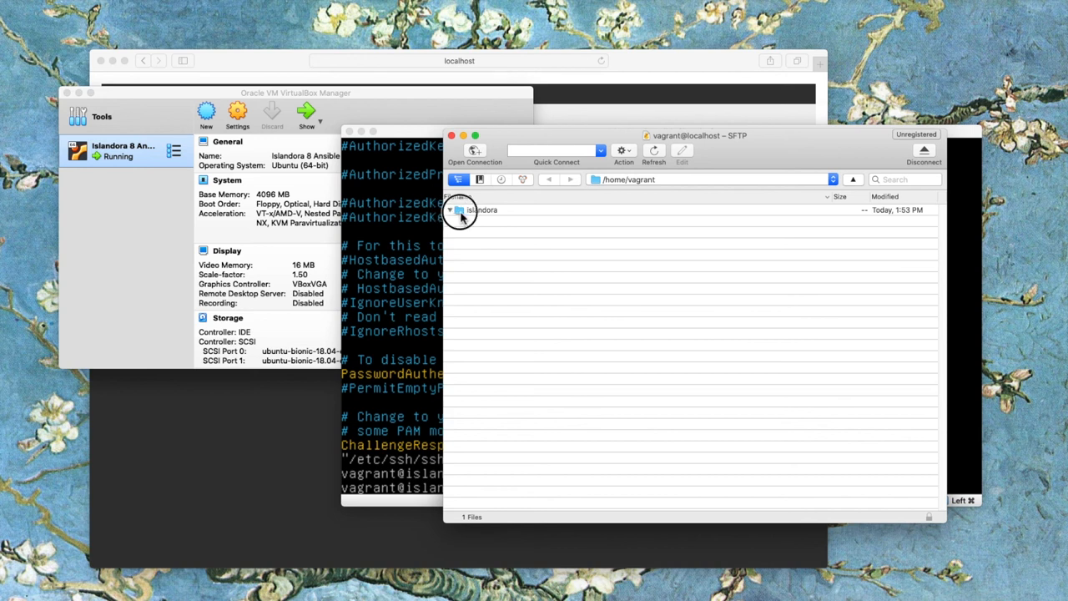
{"action": "left_click", "coordinate": [832, 178]}
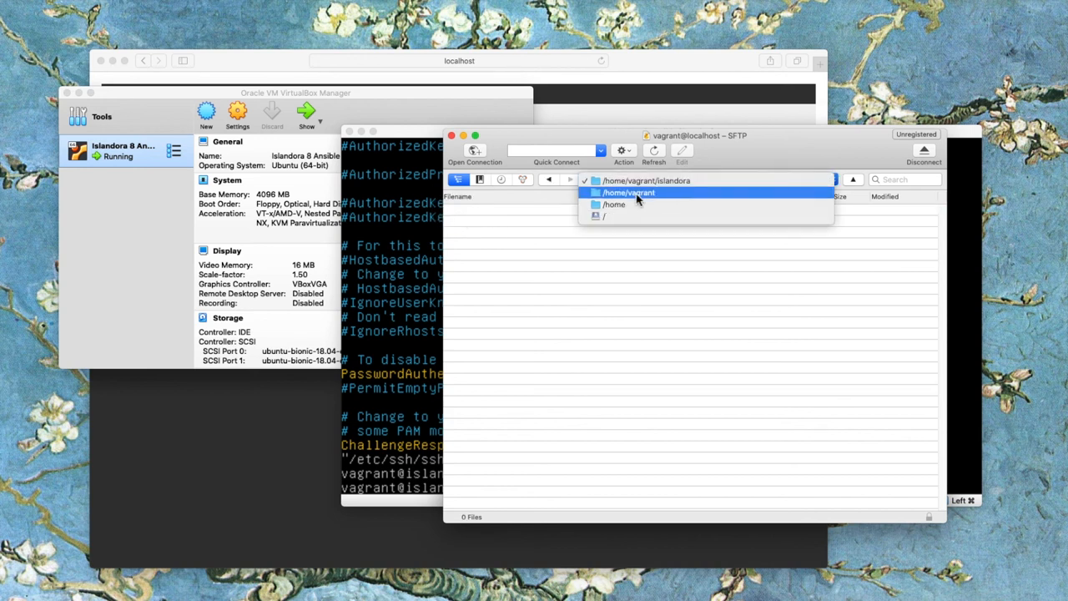
{"action": "left_click", "coordinate": [604, 216]}
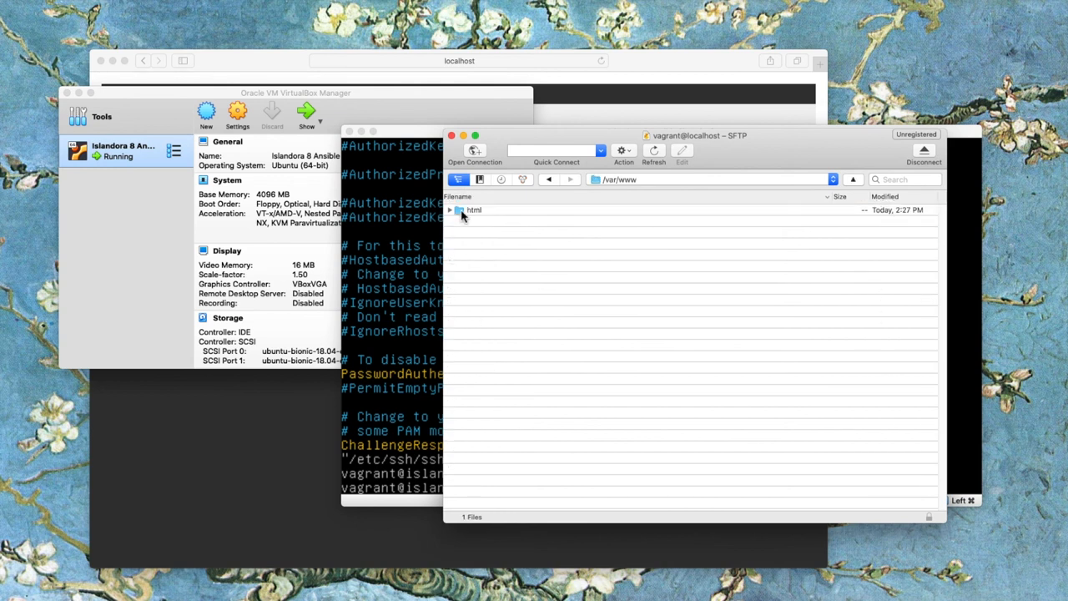
{"action": "double_click", "coordinate": [474, 211]}
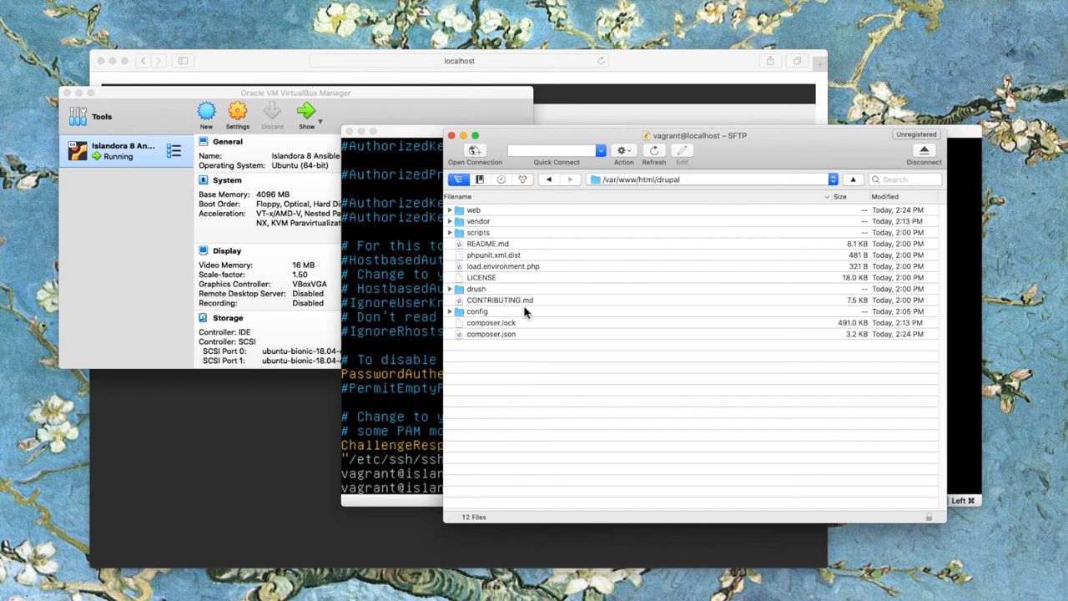
{"action": "mouse_move", "coordinate": [644, 247]}
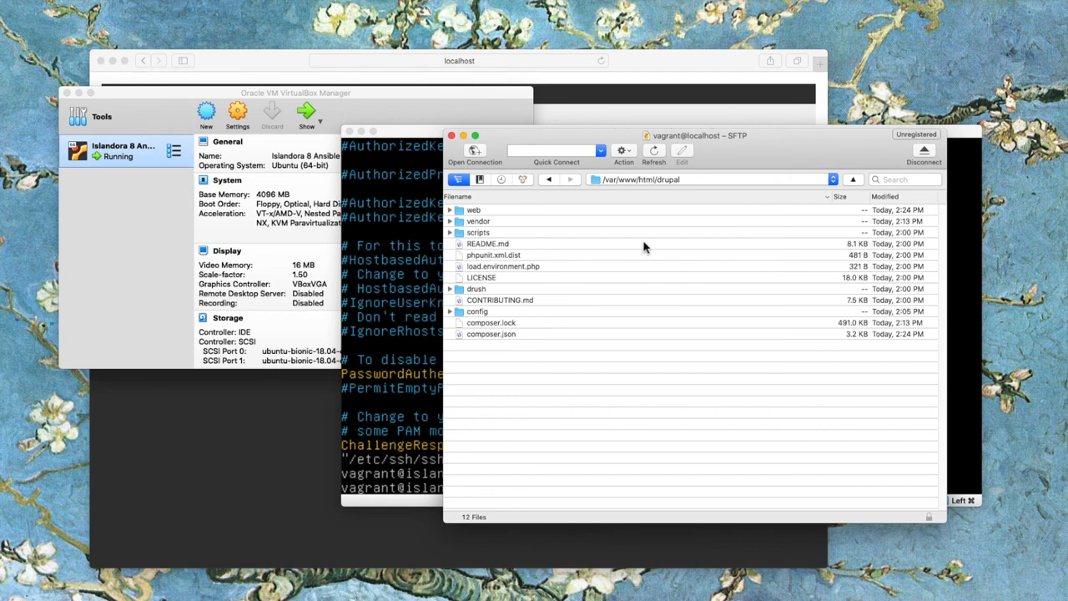
{"action": "mouse_move", "coordinate": [642, 247]}
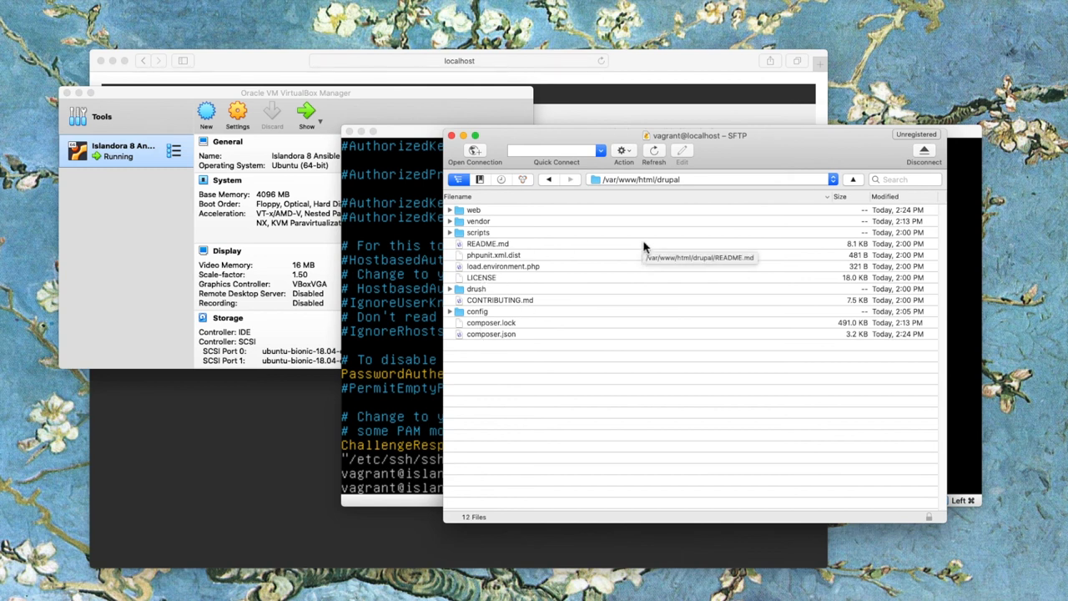